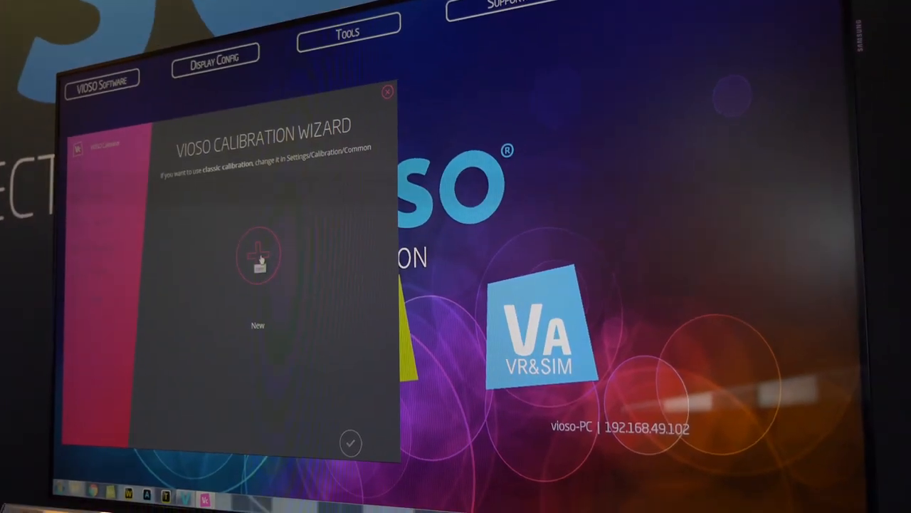
Step: Start a new calibration with a cylindrical screen to show radius, height and angle fields
click(257, 258)
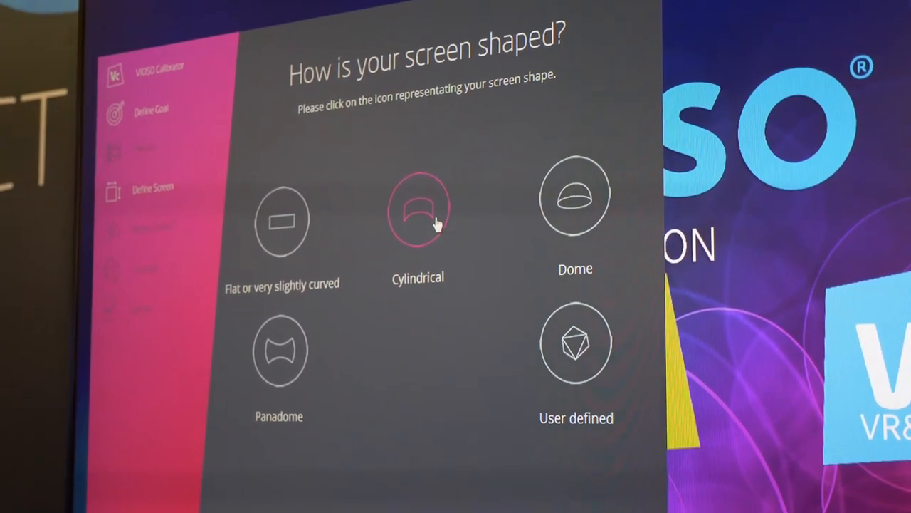
click(418, 207)
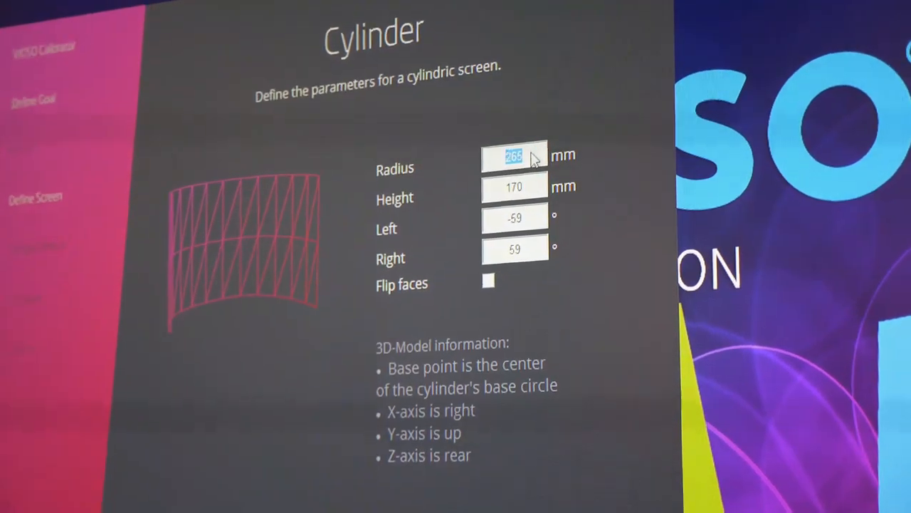